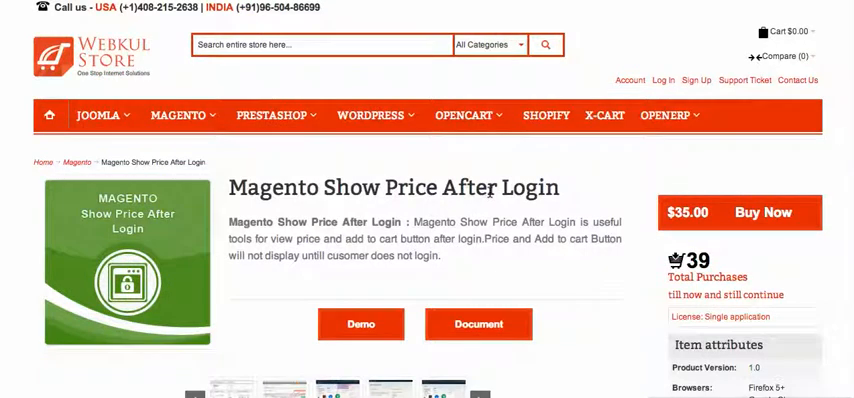
Step: Scroll the extension's product page down to its Options and Support period section
{"action": "scroll", "scroll_direction": "down", "scroll_amount": 3}
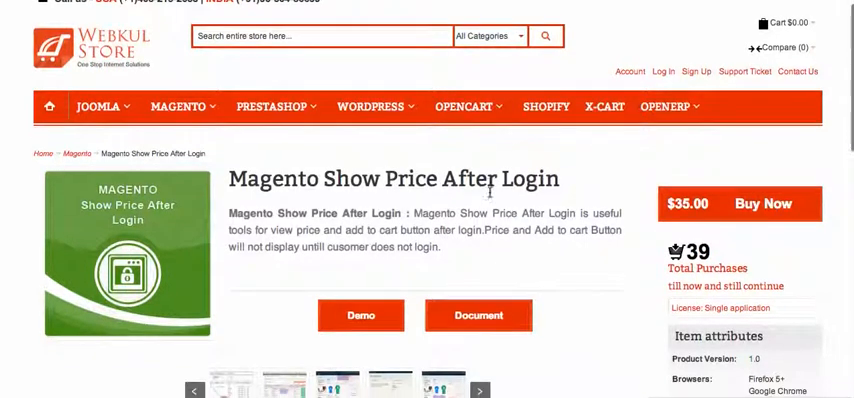
{"action": "scroll", "scroll_direction": "down", "scroll_amount": 3}
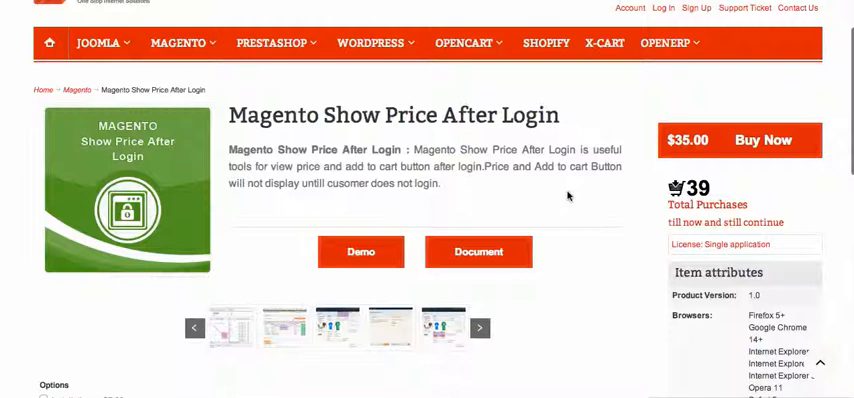
{"action": "scroll", "scroll_direction": "down", "scroll_amount": 3}
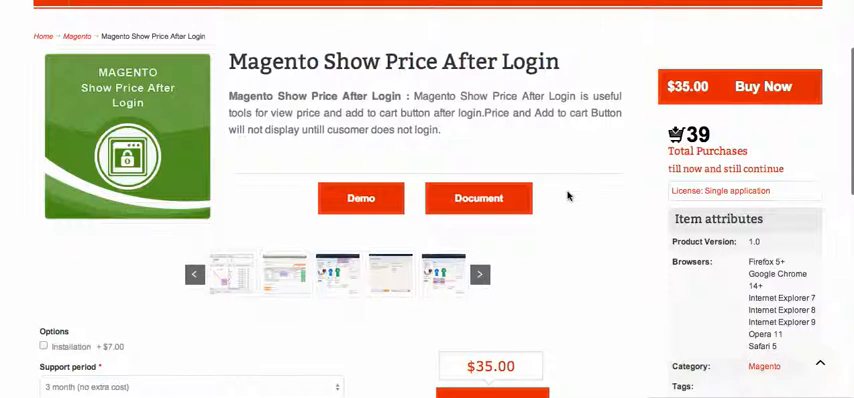
{"action": "scroll", "scroll_direction": "down", "scroll_amount": 3}
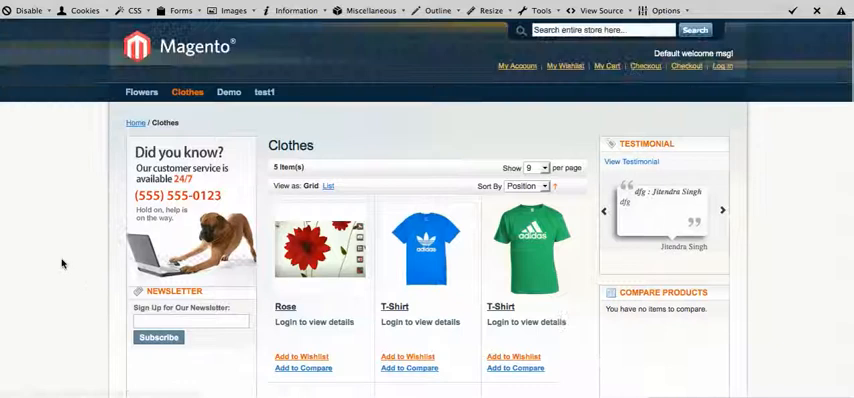
{"action": "scroll", "scroll_direction": "down", "scroll_amount": 3}
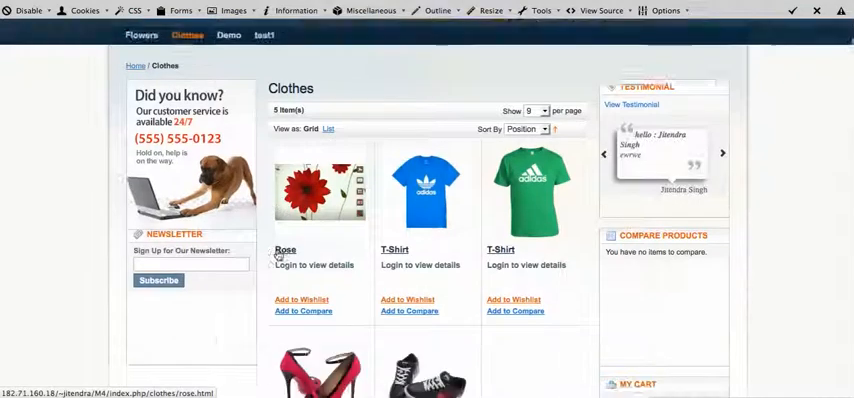
{"action": "scroll", "scroll_direction": "down", "scroll_amount": 3}
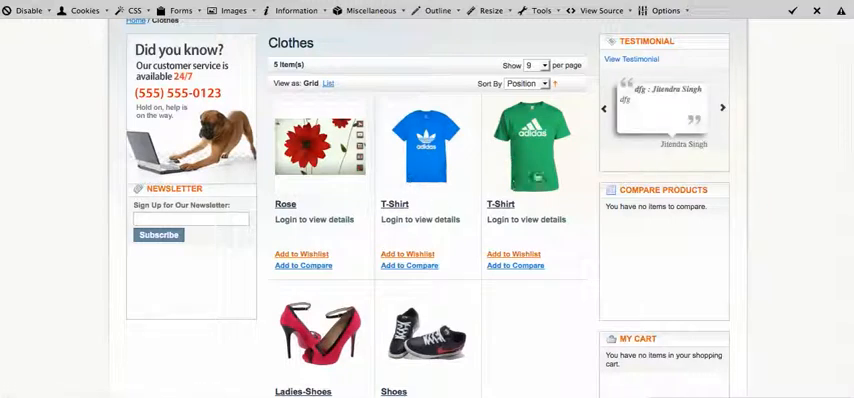
{"action": "scroll", "scroll_direction": "down", "scroll_amount": 3}
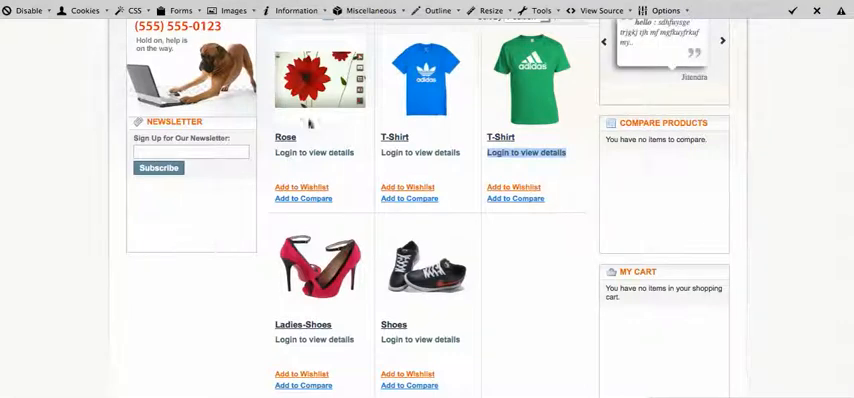
{"action": "scroll", "scroll_direction": "up", "scroll_amount": 3}
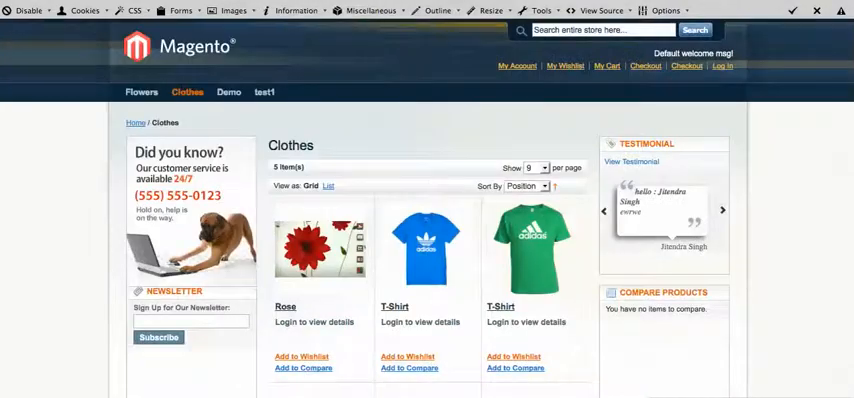
Step: View the blue T-Shirt's product page, where 'Login to view details' replaces its price
{"action": "left_click", "coordinate": [426, 244]}
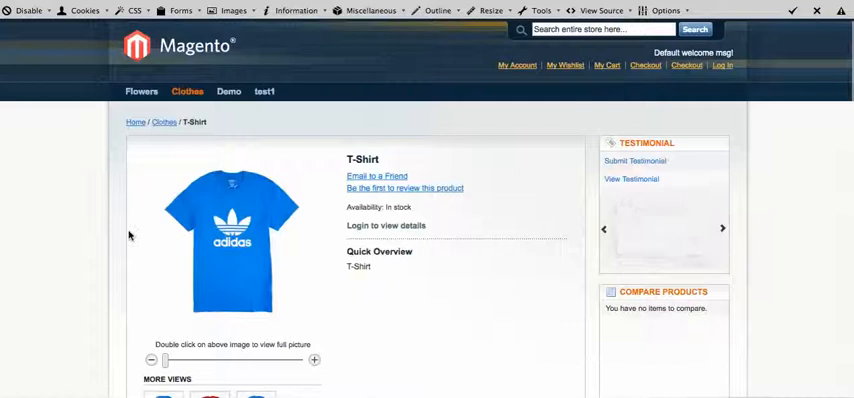
{"action": "scroll", "scroll_direction": "down", "scroll_amount": 3}
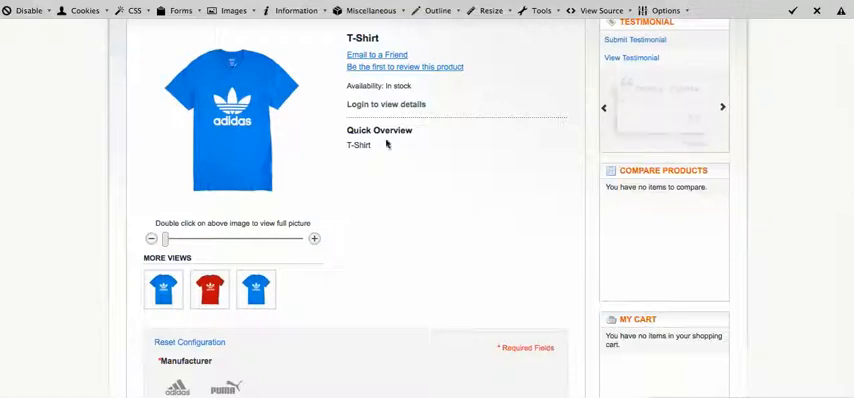
{"action": "scroll", "scroll_direction": "up", "scroll_amount": 3}
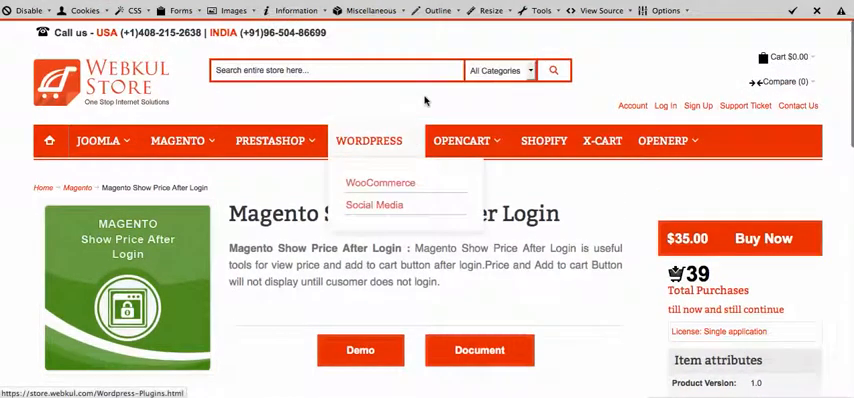
{"action": "mouse_move", "coordinate": [416, 110]}
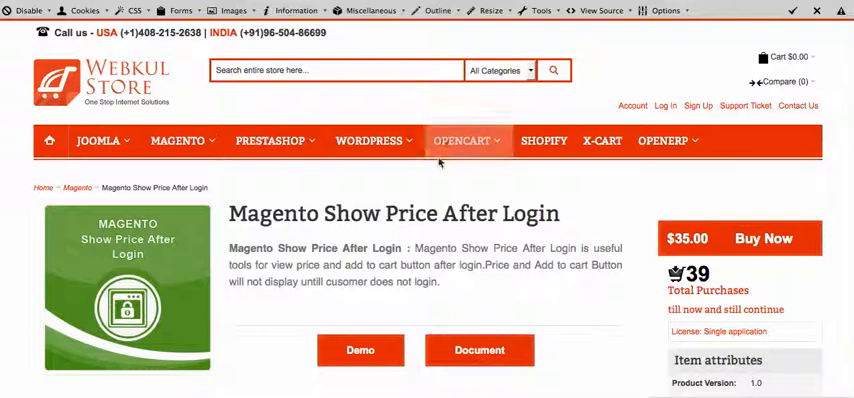
{"action": "scroll", "scroll_direction": "down", "scroll_amount": 3}
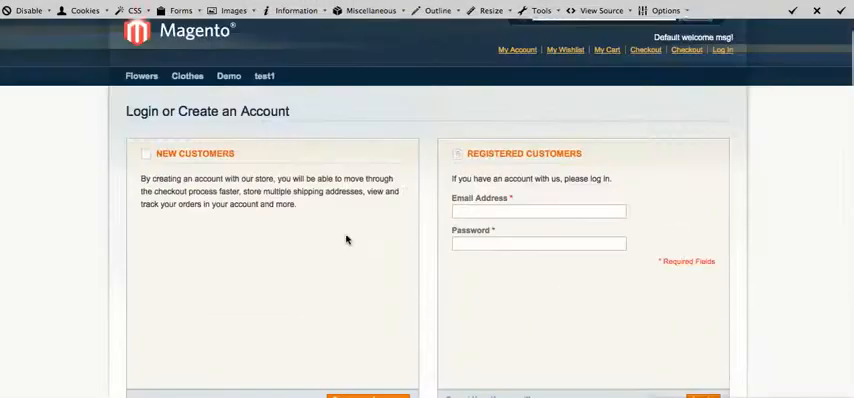
Step: Enter the registered customer's email address in the login form
{"action": "left_click", "coordinate": [538, 212]}
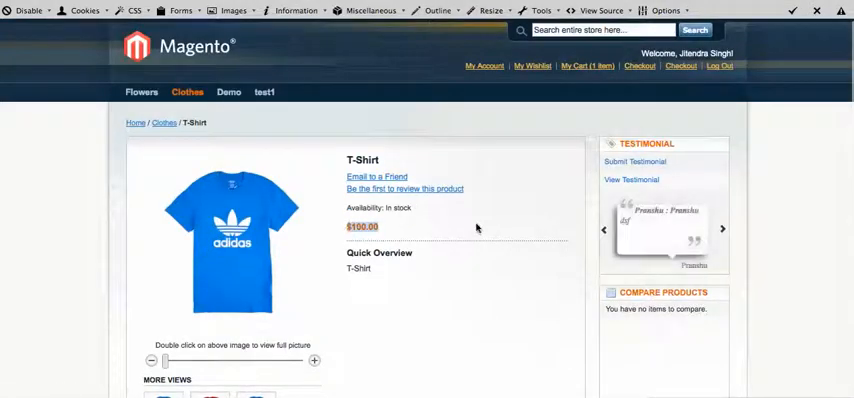
{"action": "scroll", "scroll_direction": "down", "scroll_amount": 3}
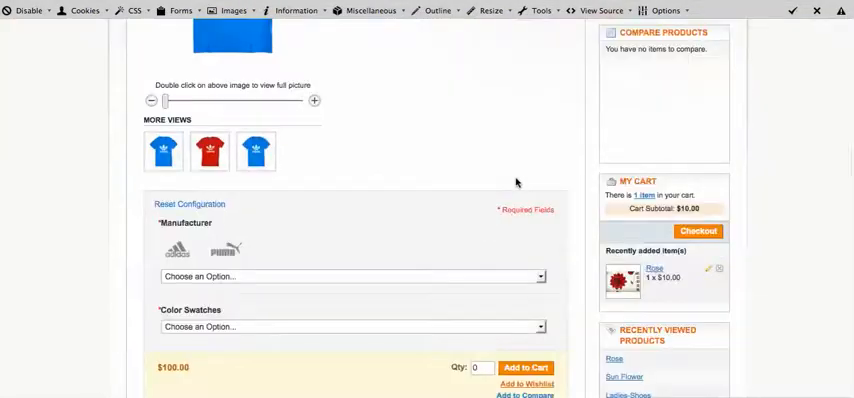
{"action": "scroll", "scroll_direction": "up", "scroll_amount": 3}
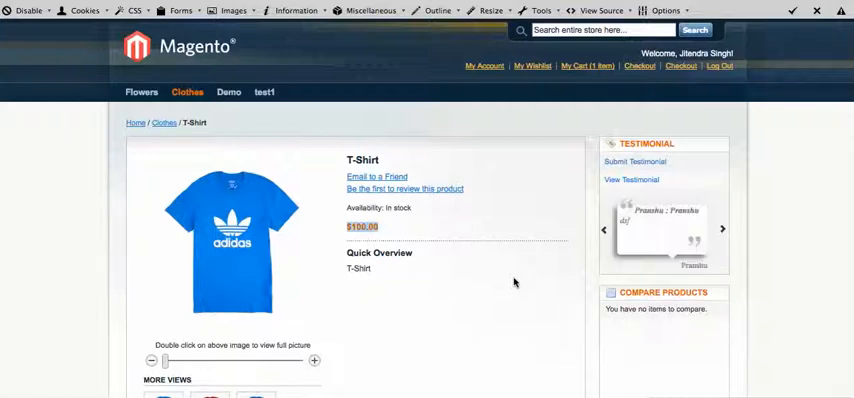
{"action": "scroll", "scroll_direction": "down", "scroll_amount": 3}
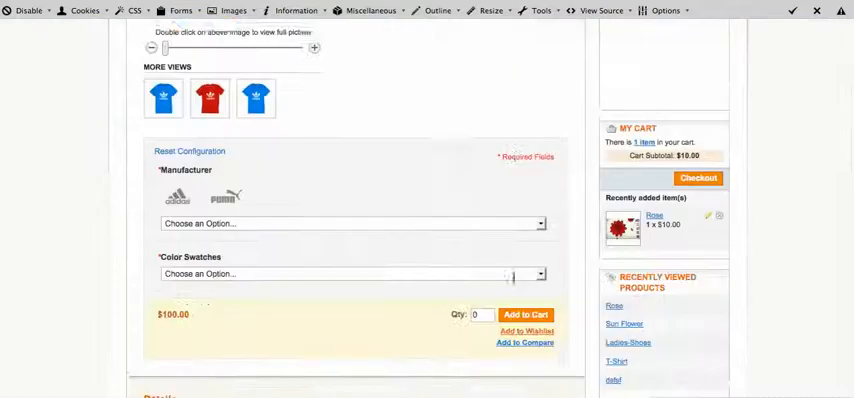